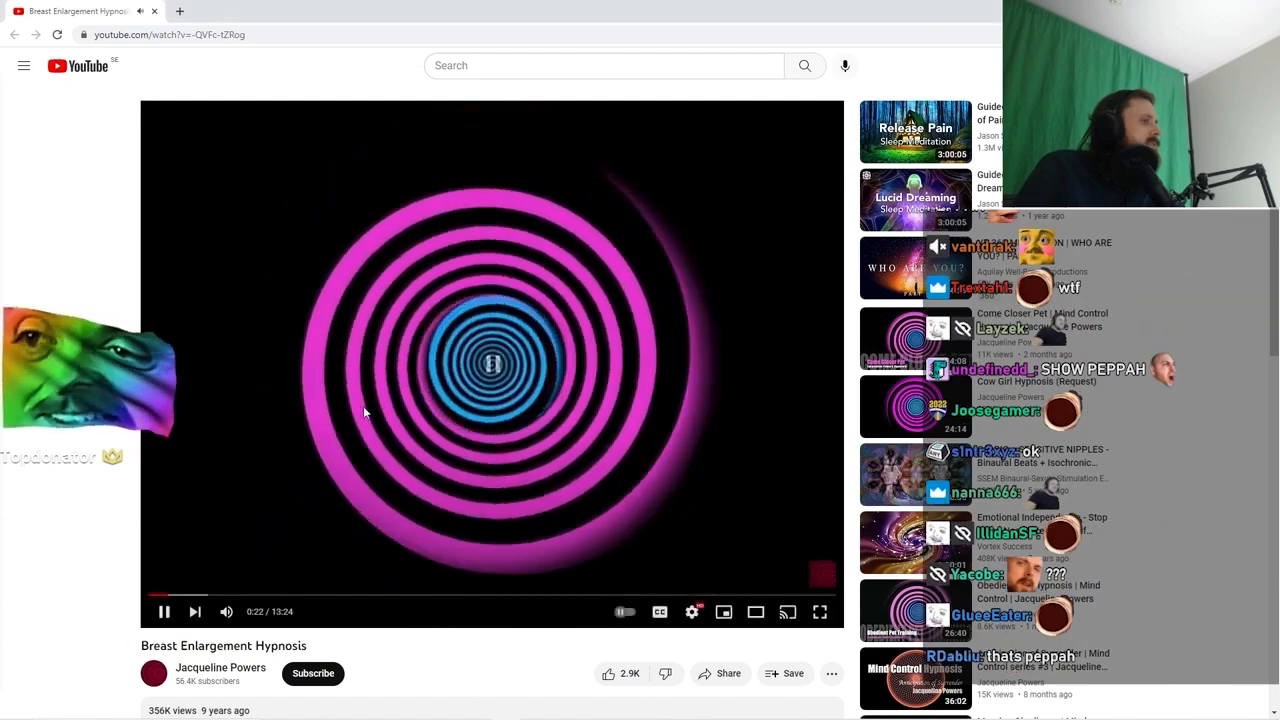
Pause the spiral hypnosis video at about 0:22 of its 13-minute runtime.
left_click(164, 612)
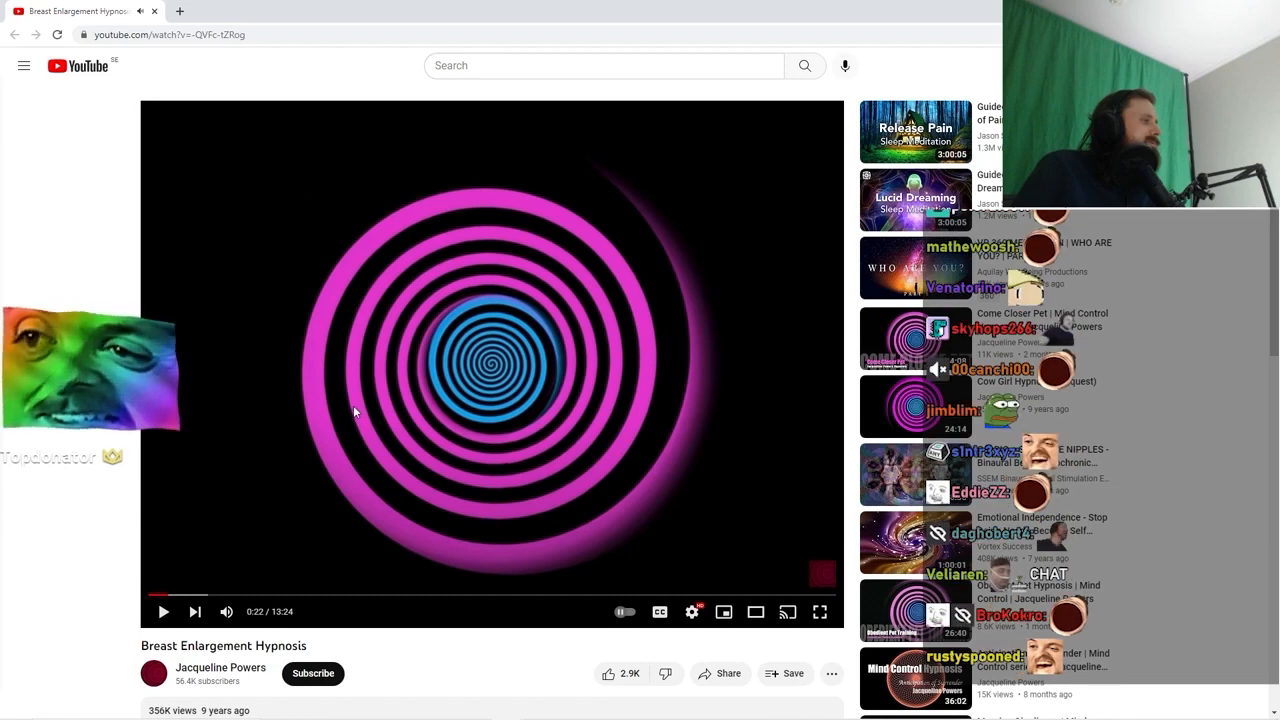